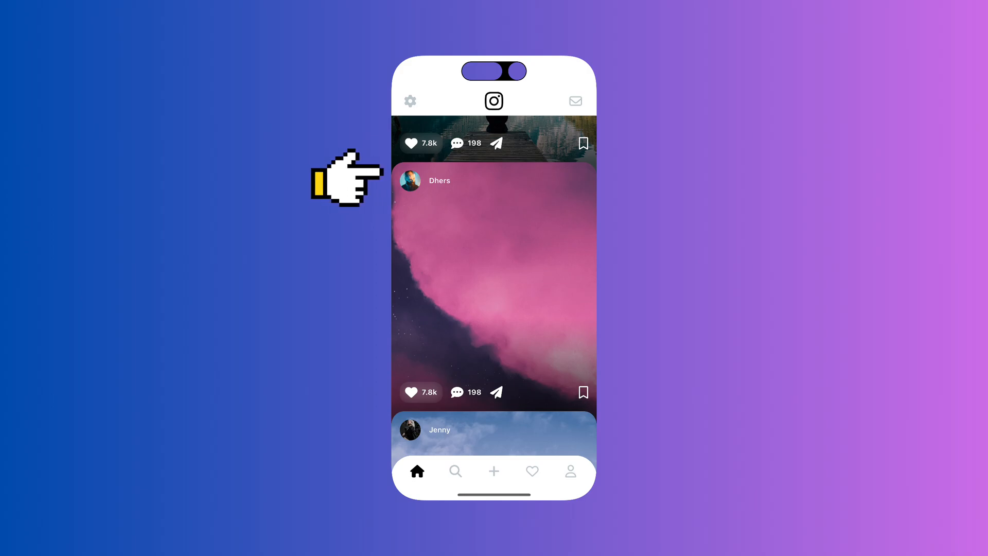
pyautogui.moveTo(339, 178)
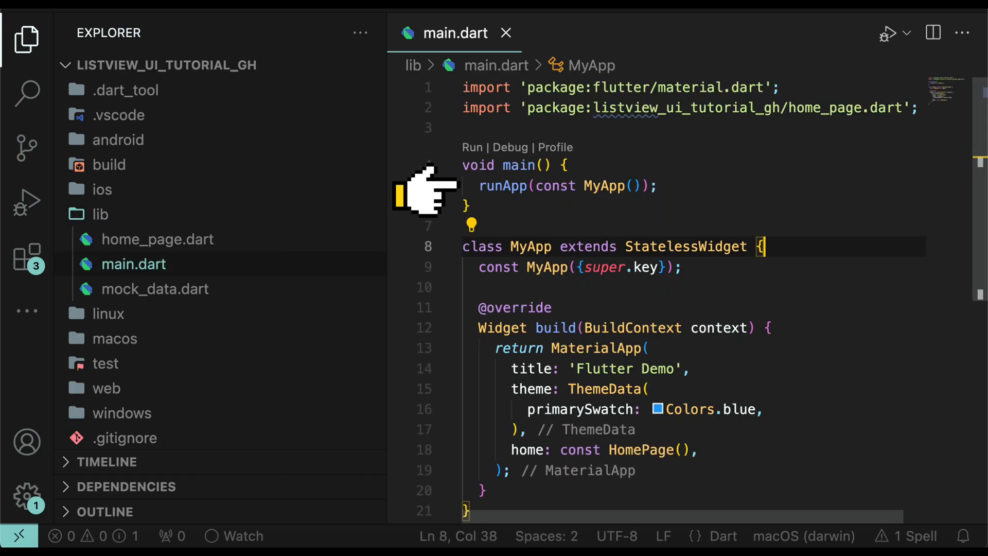
pyautogui.moveTo(442, 454)
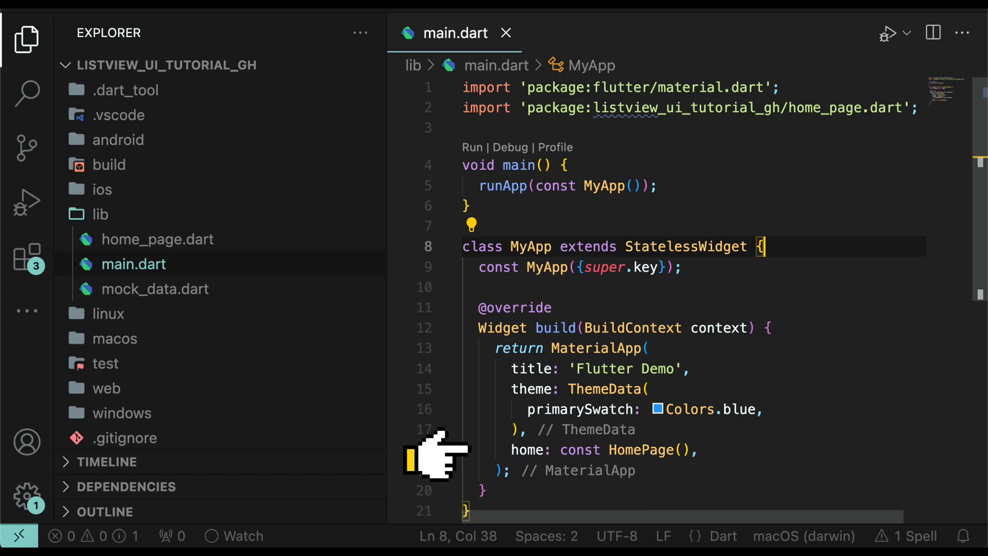
# Step: Review mock_data.dart's todoList, then bring up home_page.dart's ListView.builder code
pyautogui.click(154, 289)
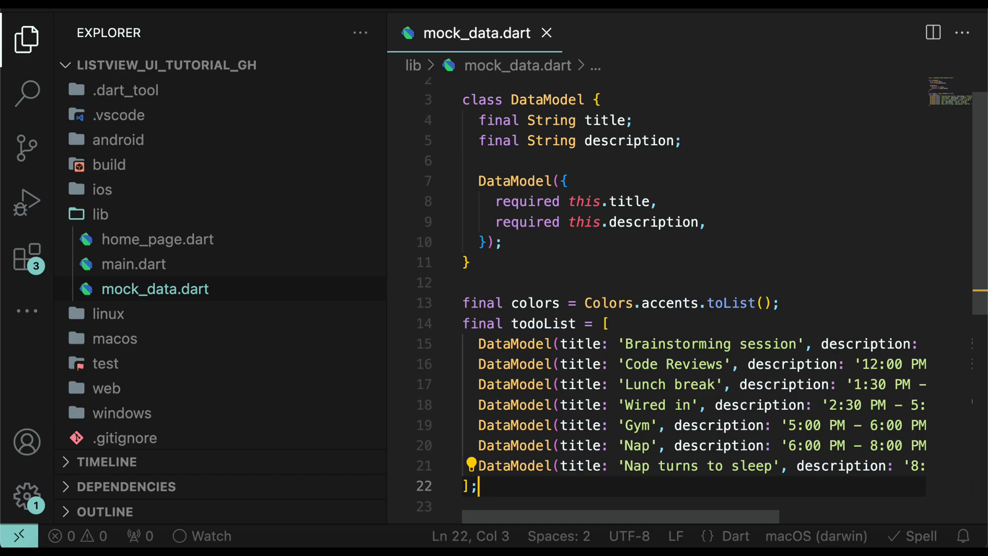
pyautogui.click(157, 238)
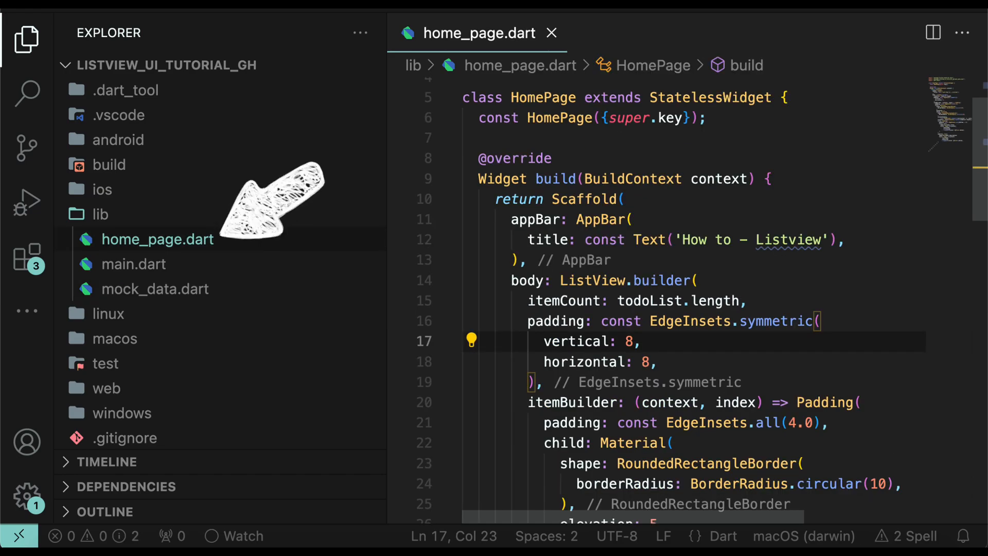
pyautogui.moveTo(434, 287)
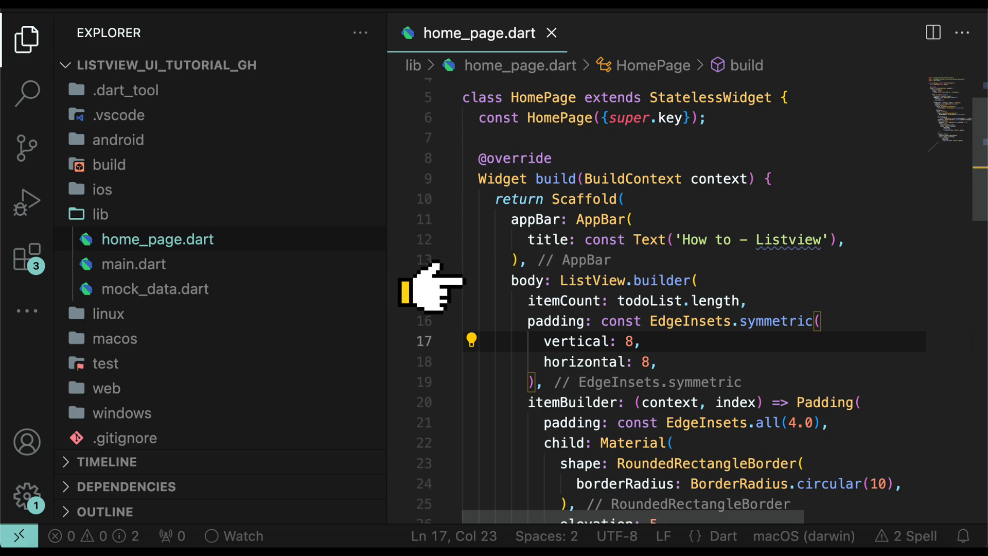
pyautogui.moveTo(434, 413)
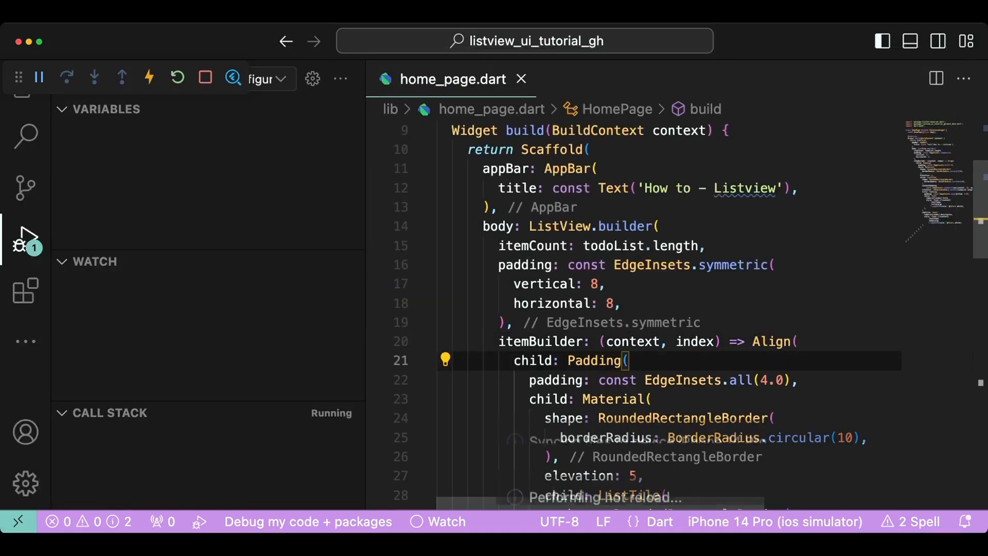
# Step: Add 'heightFactor: 0.8,' inside the Align wrapping each list item
pyautogui.click(48, 77)
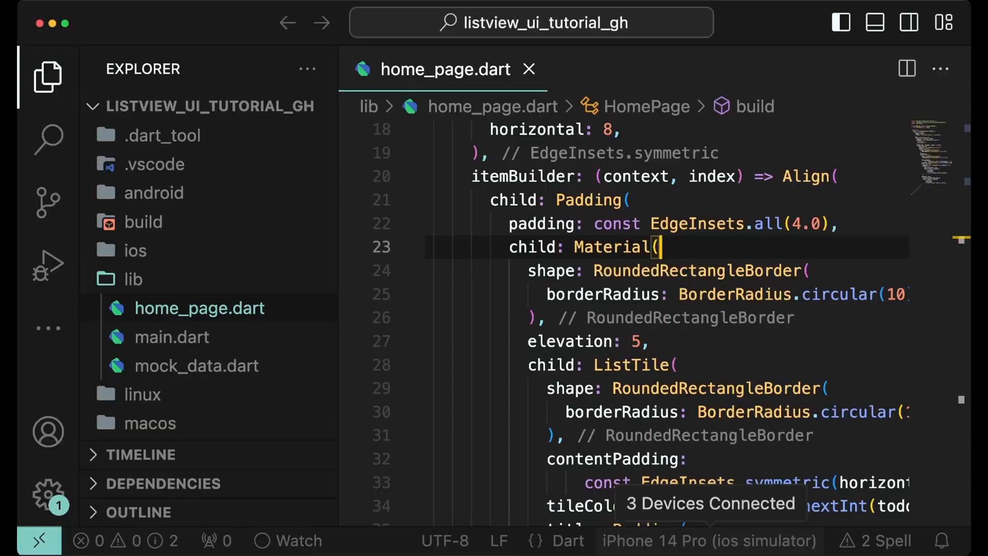
pyautogui.write('heightFactor: 0.8,')
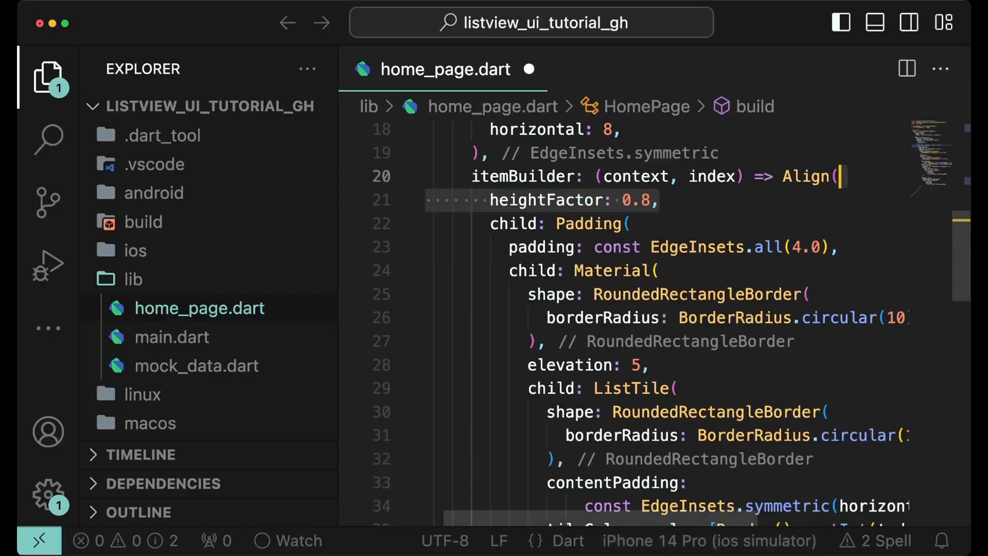